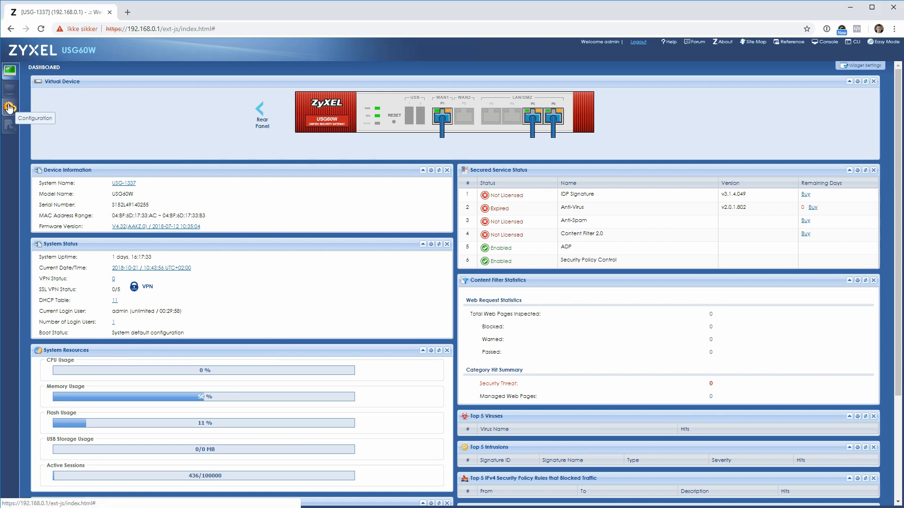
# Switch from the dashboard to Configuration and expand the Object navigation group.
pyautogui.click(10, 108)
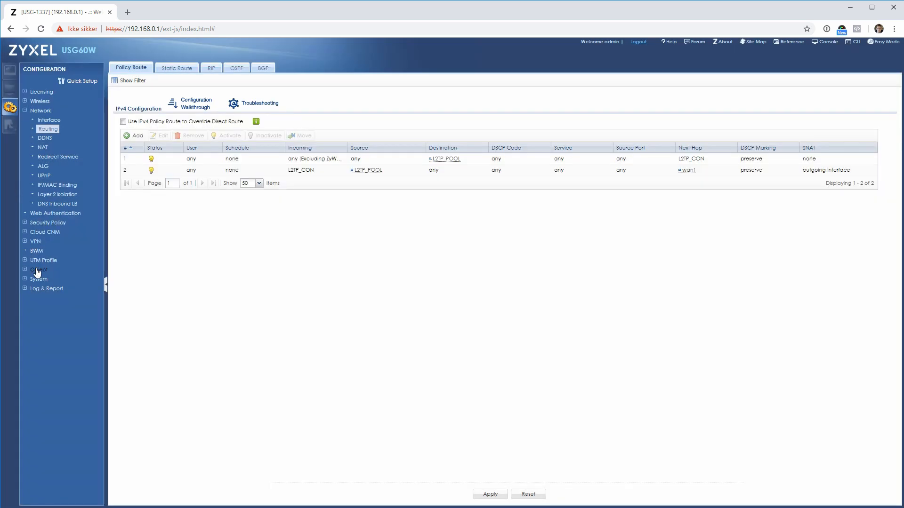
pyautogui.click(40, 270)
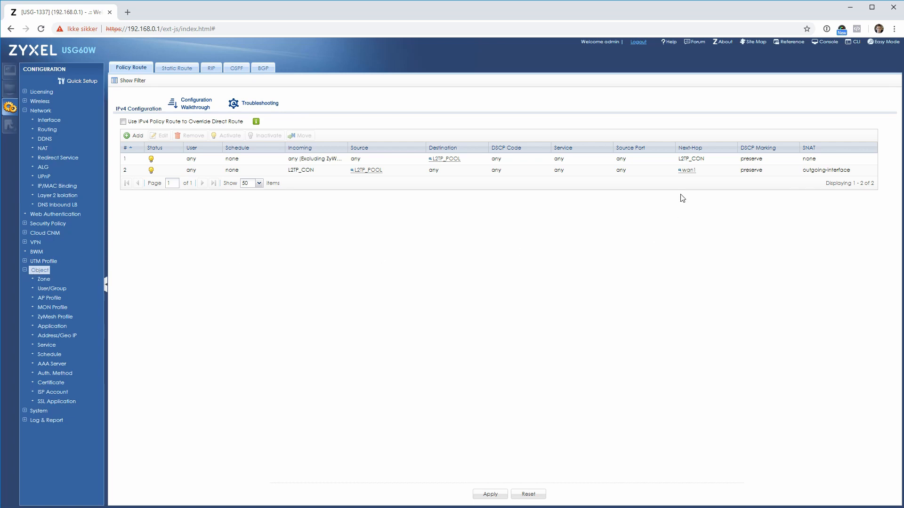
pyautogui.moveTo(149, 342)
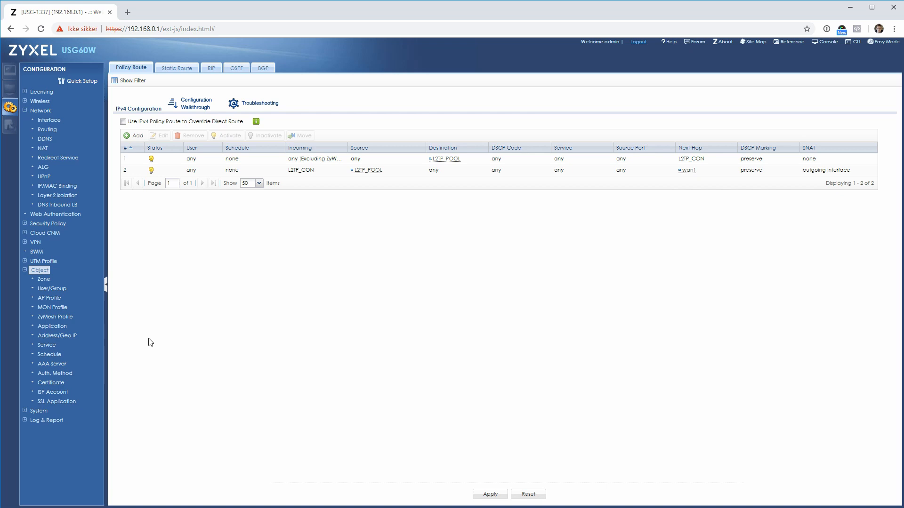
pyautogui.moveTo(57, 335)
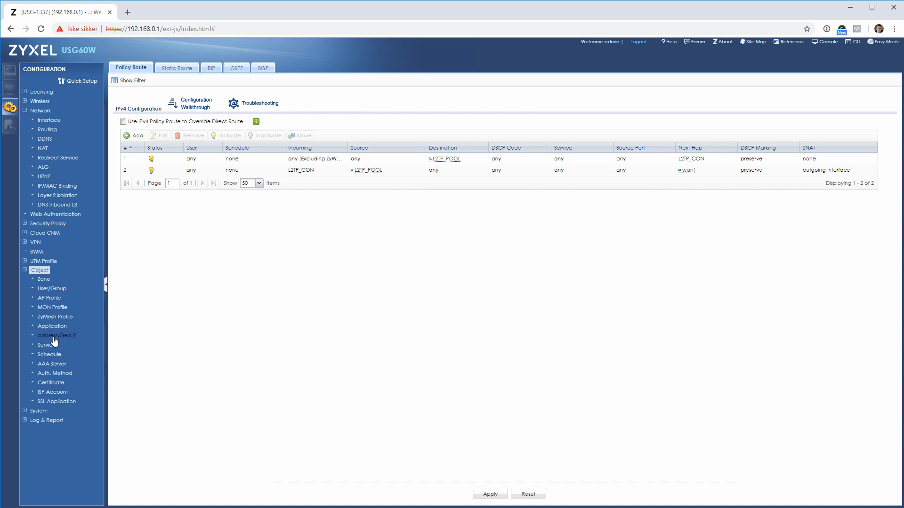
# Open Address/Geo IP and inspect the WAN1_IP address object, closing it unchanged.
pyautogui.click(57, 335)
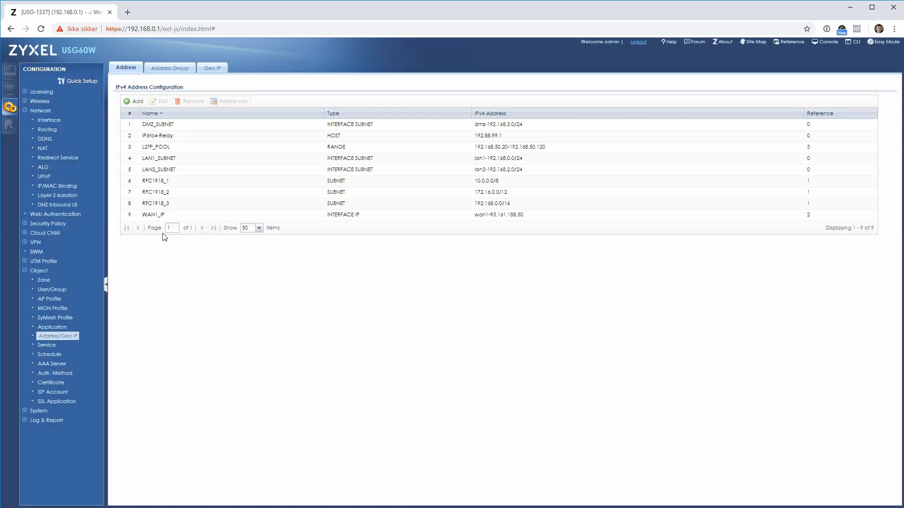
pyautogui.click(230, 215)
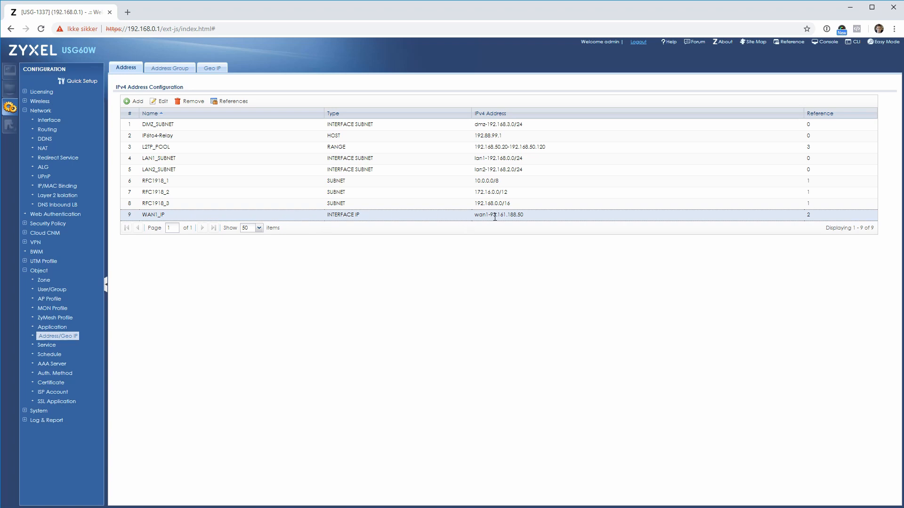
pyautogui.doubleClick(479, 215)
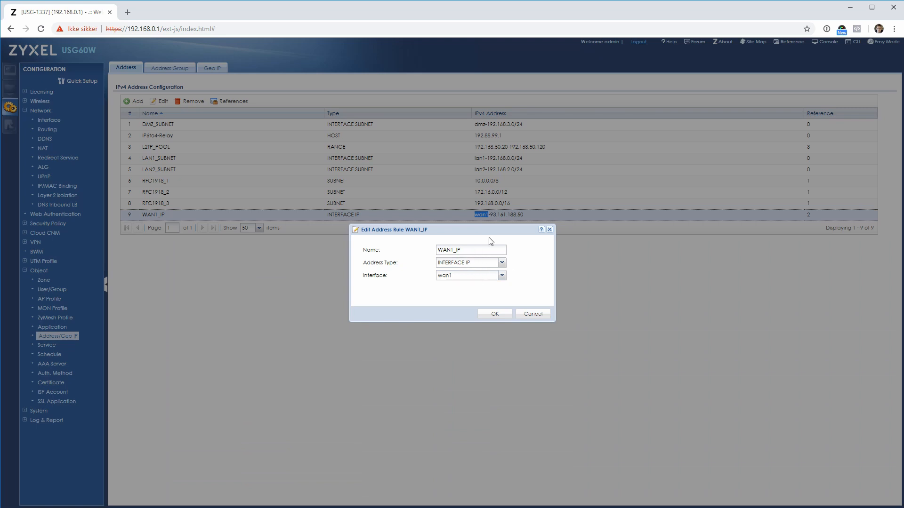
pyautogui.click(531, 314)
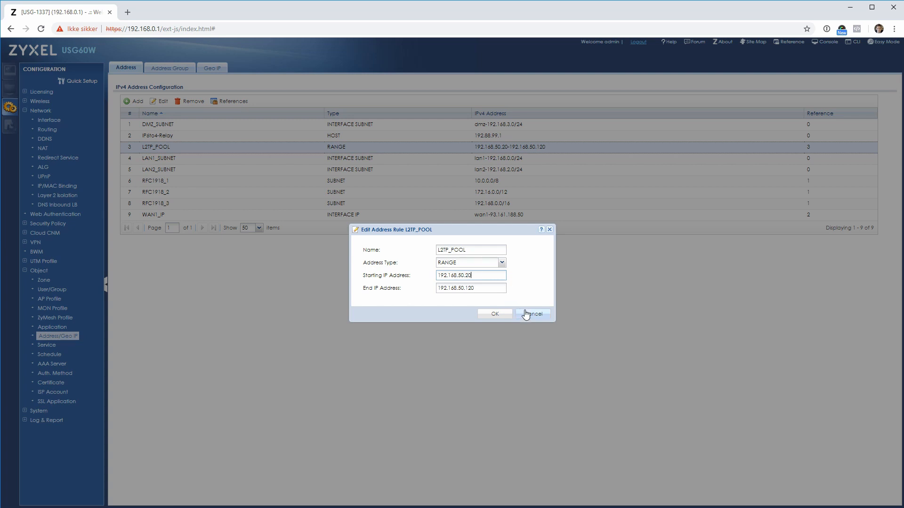
# Cancel the L2TP_POOL edit, keeping the 192.168.50.20–192.168.50.120 range unchanged.
pyautogui.click(531, 313)
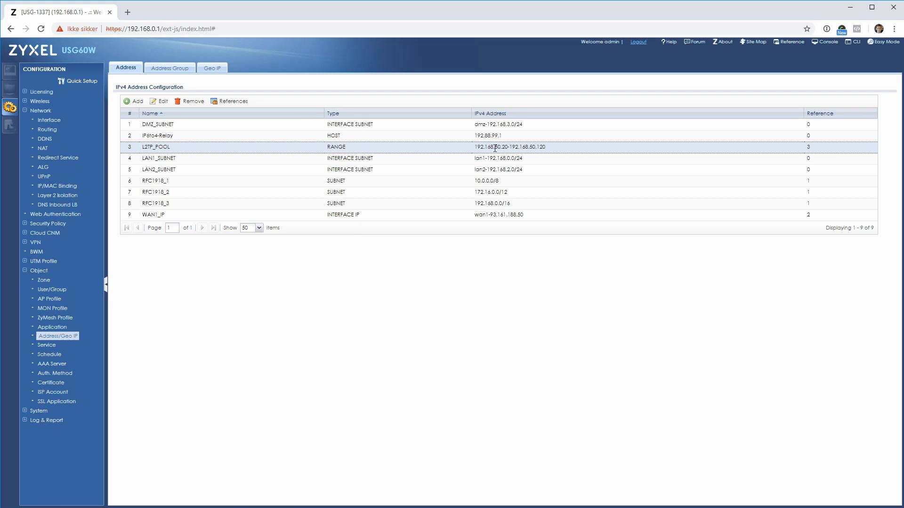
pyautogui.moveTo(495, 156)
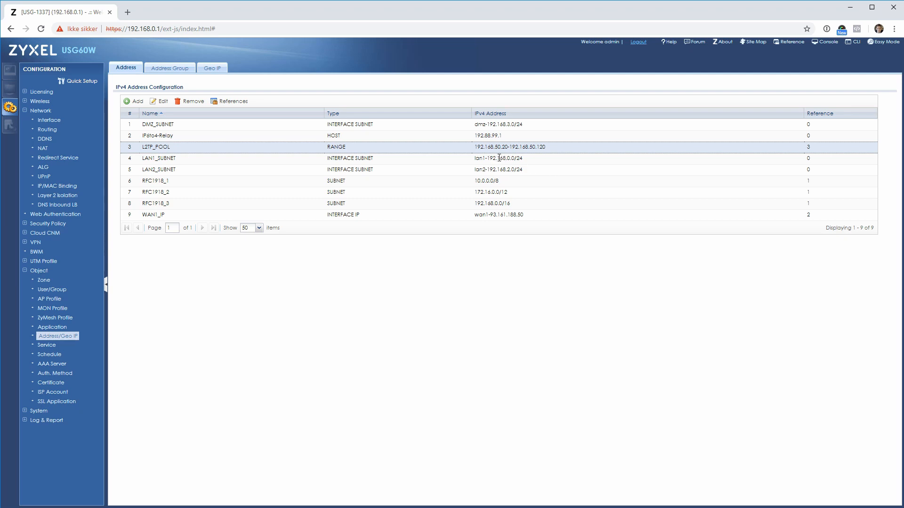
pyautogui.moveTo(558, 157)
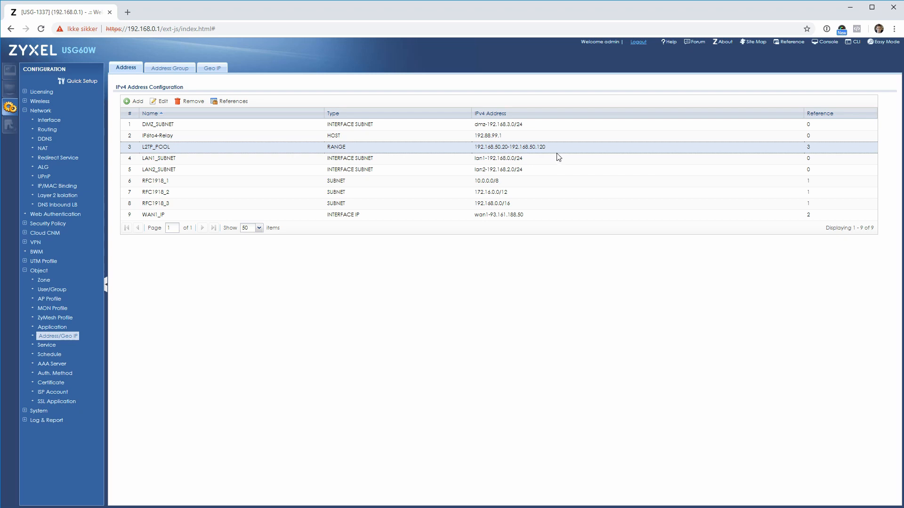
pyautogui.moveTo(427, 159)
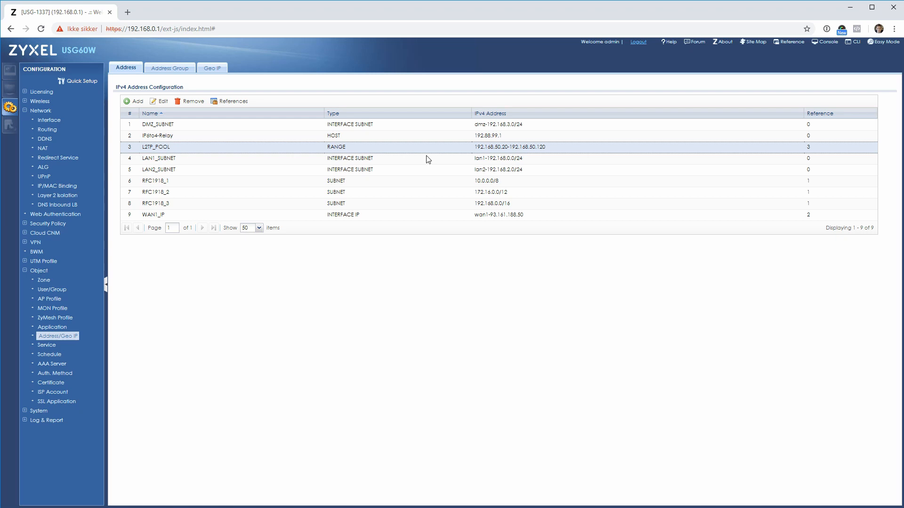
pyautogui.moveTo(523, 157)
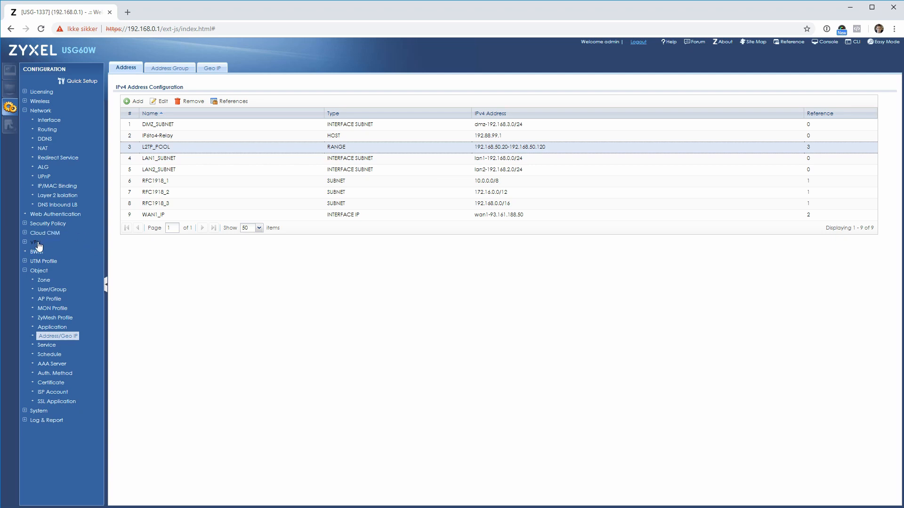
# Open VPN > L2TP VPN, showing L2TP_POOL and DNS servers 8.8.8.8 and 8.8.4.4.
pyautogui.click(37, 242)
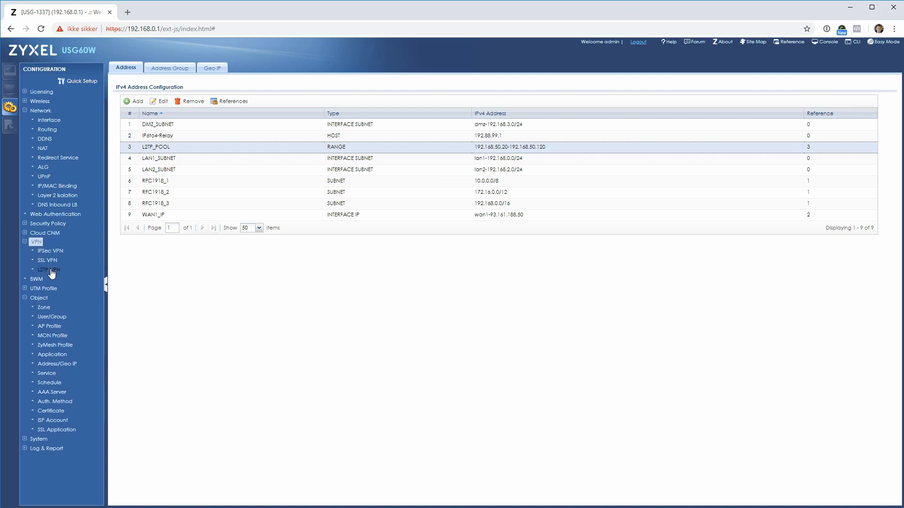
pyautogui.click(49, 270)
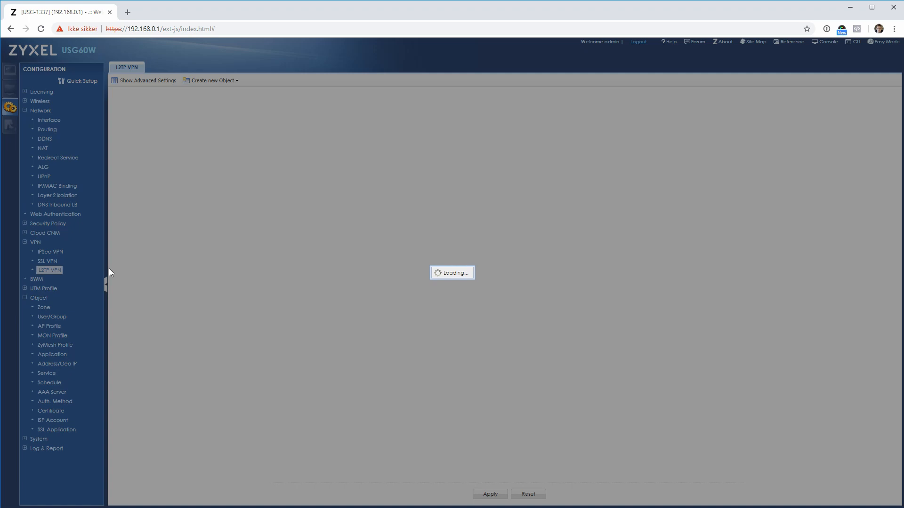
pyautogui.click(49, 270)
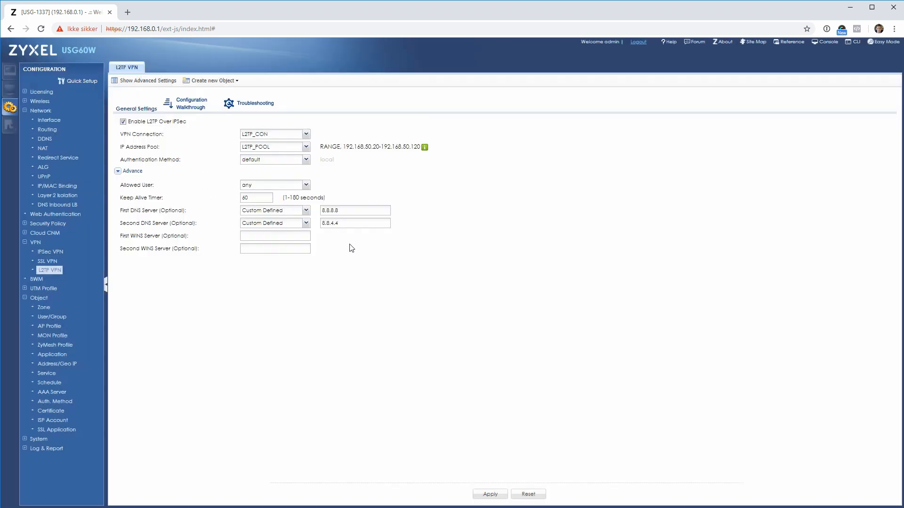
pyautogui.moveTo(144, 137)
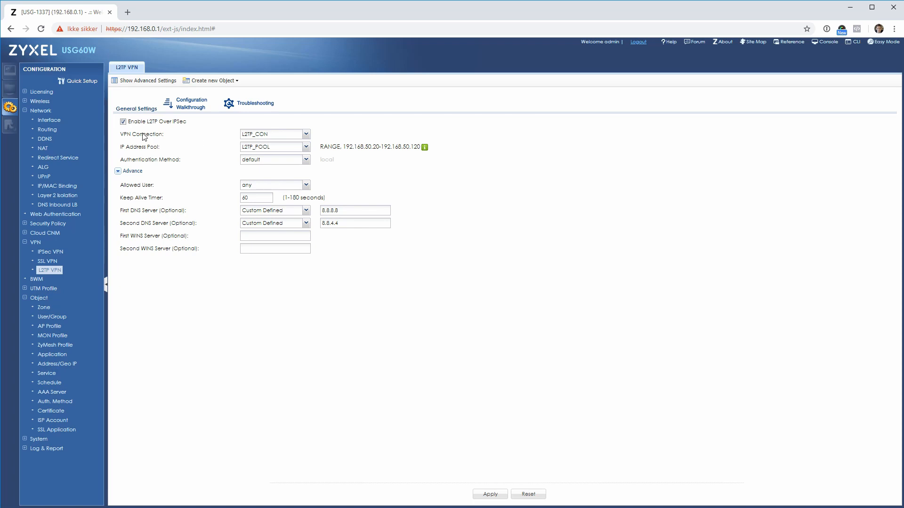
pyautogui.moveTo(131, 156)
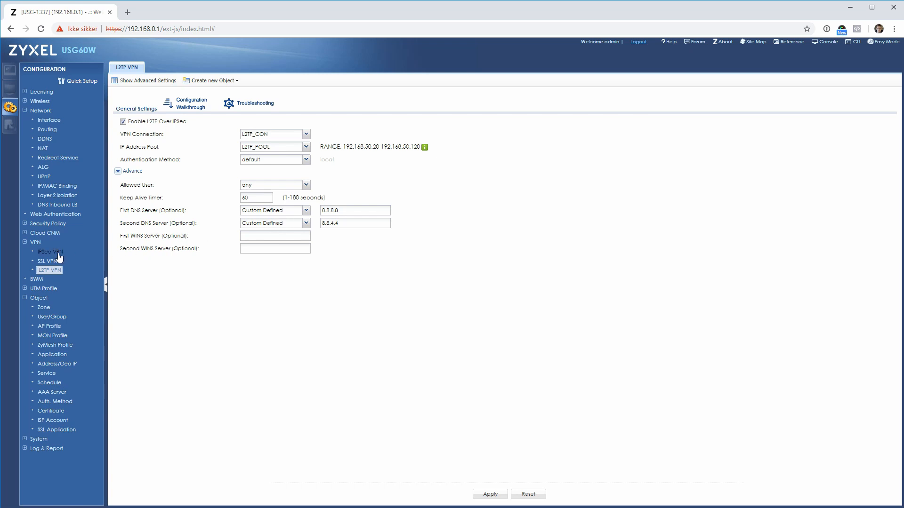
# Review the L2TP_CON IPsec connection, keeping WAN1_IP as local policy, and cancel.
pyautogui.click(50, 252)
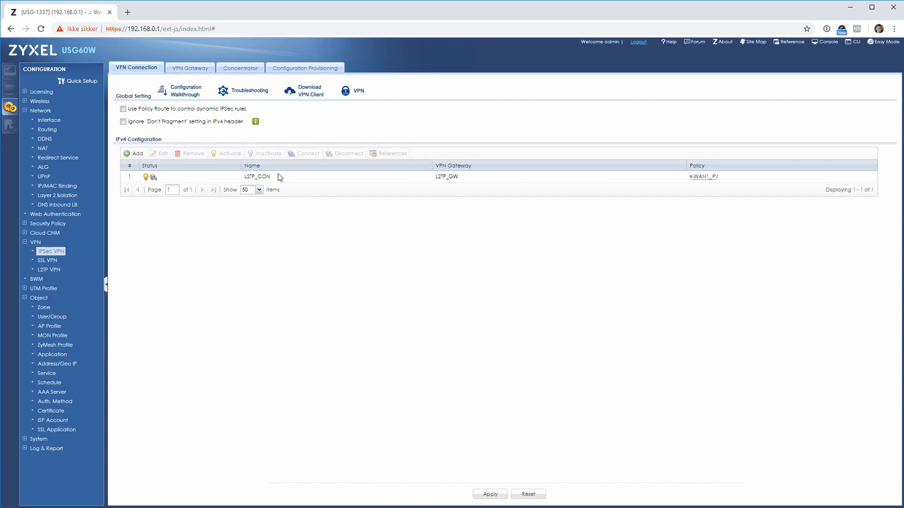
pyautogui.click(133, 154)
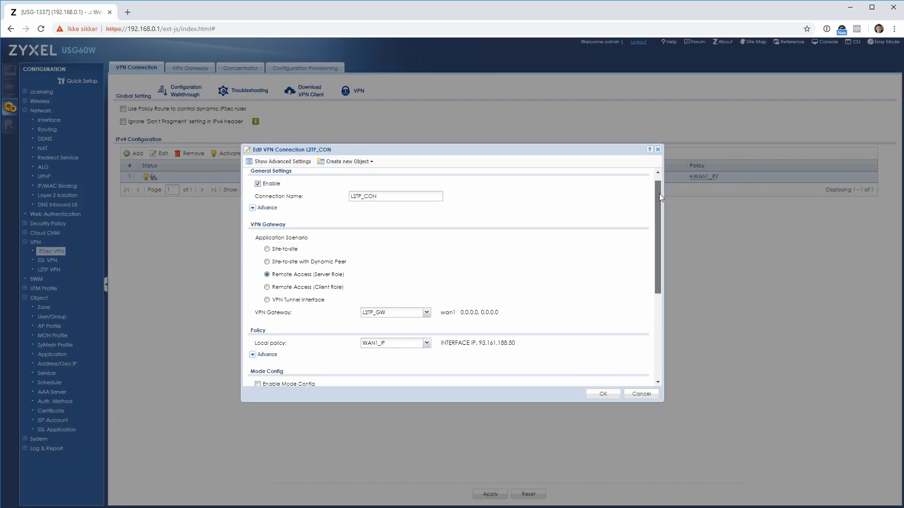
pyautogui.scroll(-3)
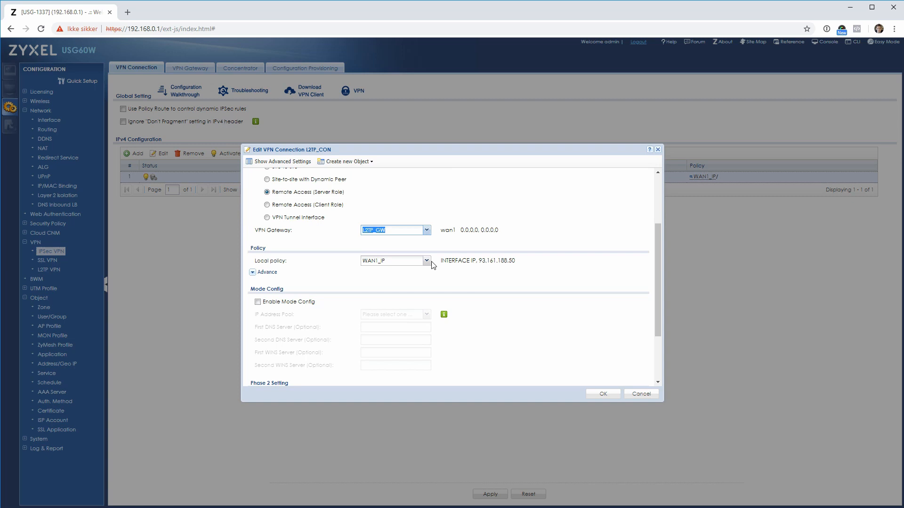
pyautogui.click(425, 260)
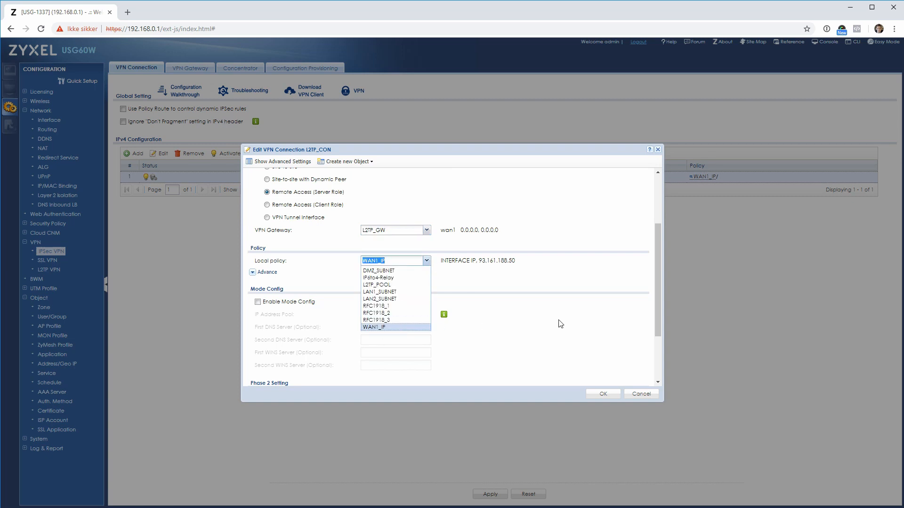
pyautogui.click(373, 327)
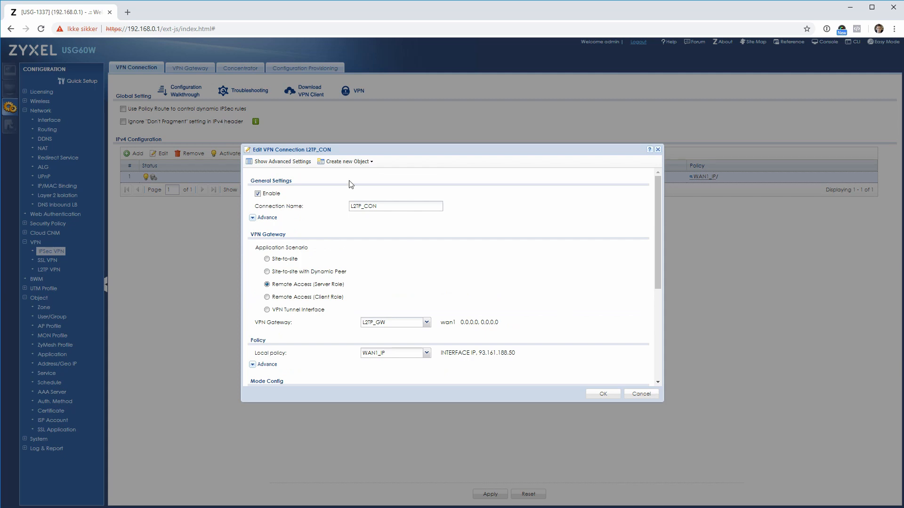
pyautogui.moveTo(186, 74)
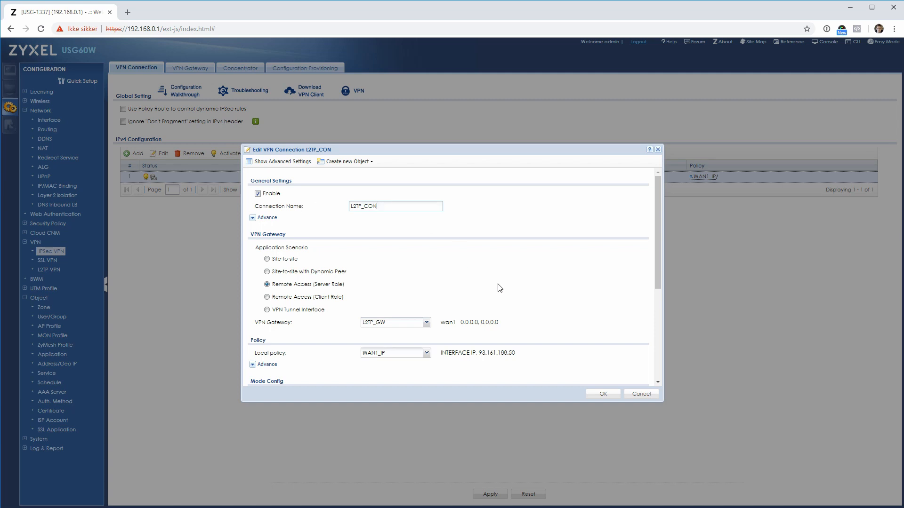
pyautogui.moveTo(641, 393)
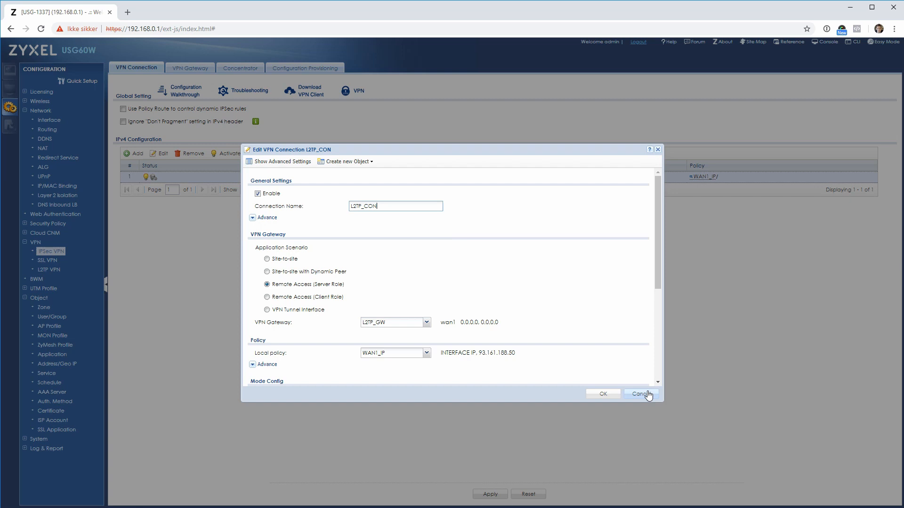
pyautogui.click(640, 393)
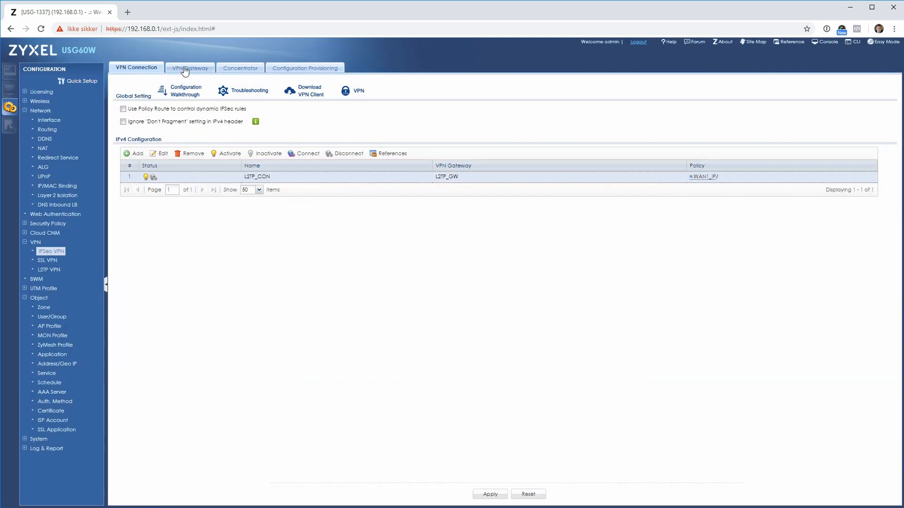
# Review the L2TP_GW VPN gateway, keeping wan1 as its interface.
pyautogui.click(190, 67)
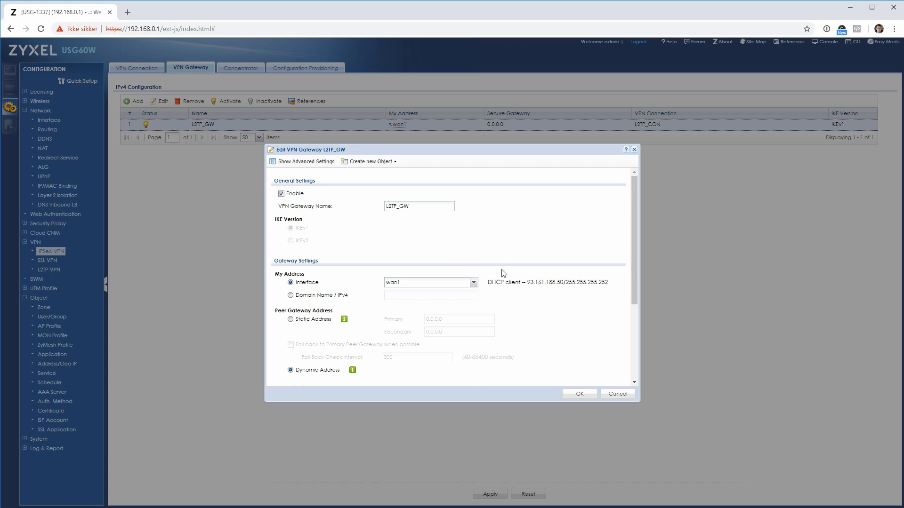
pyautogui.click(474, 282)
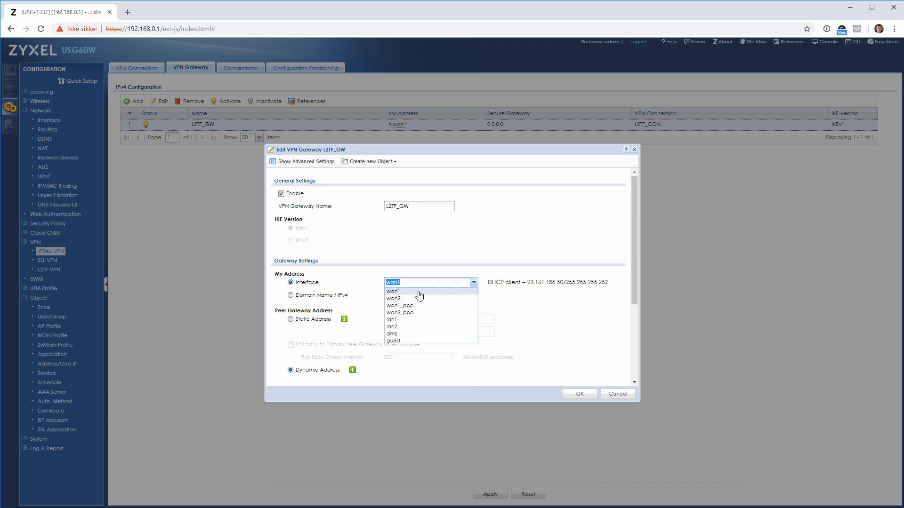
pyautogui.moveTo(425, 296)
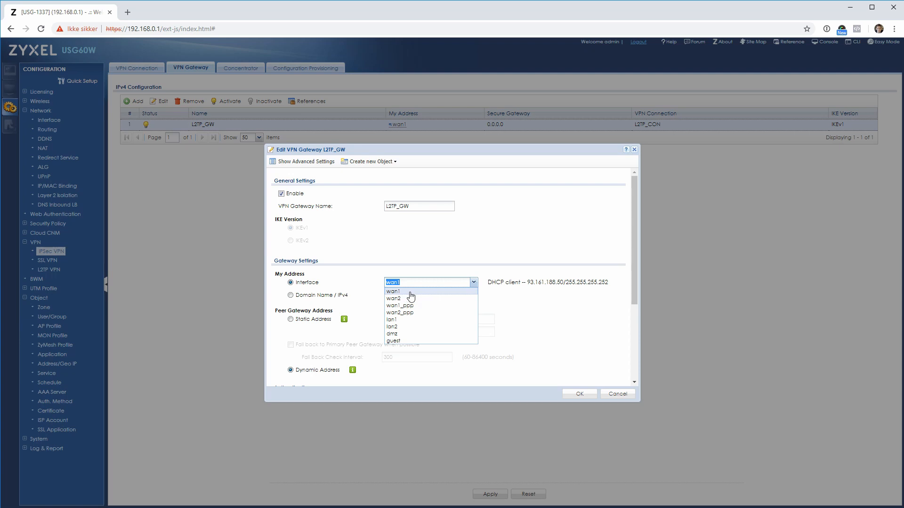
pyautogui.click(394, 291)
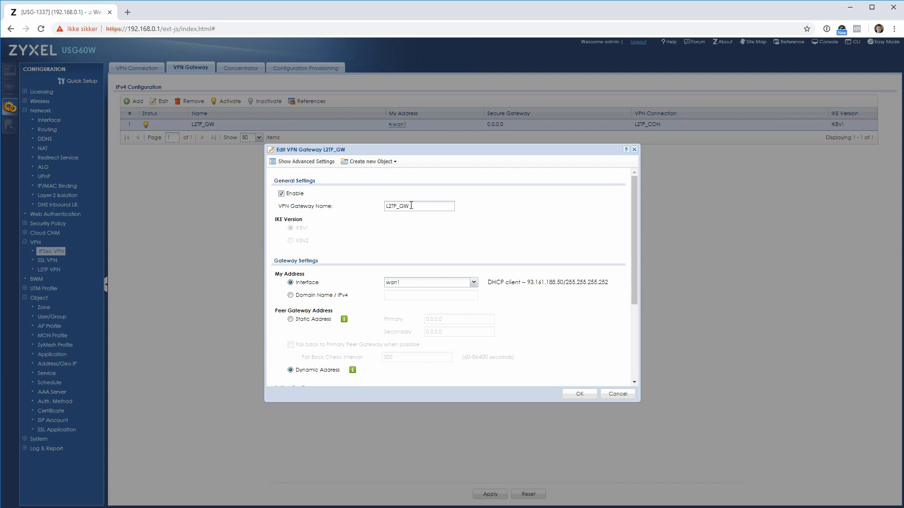
pyautogui.scroll(-3)
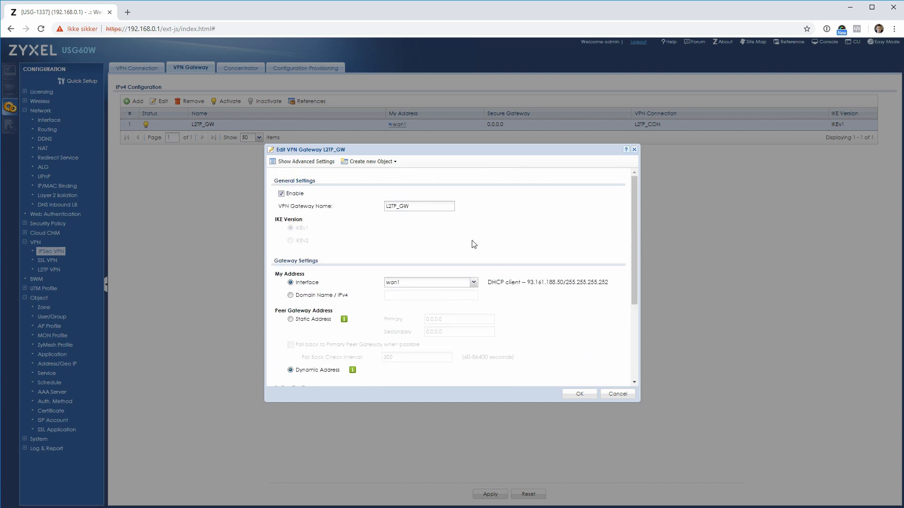
pyautogui.moveTo(596, 392)
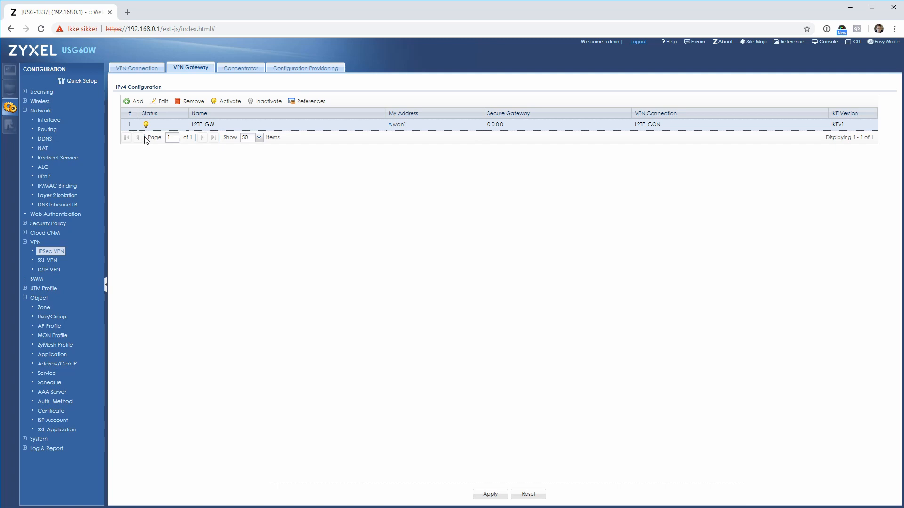
# Discard a blank new gateway entry, then view the connection and empty concentrator lists.
pyautogui.click(133, 101)
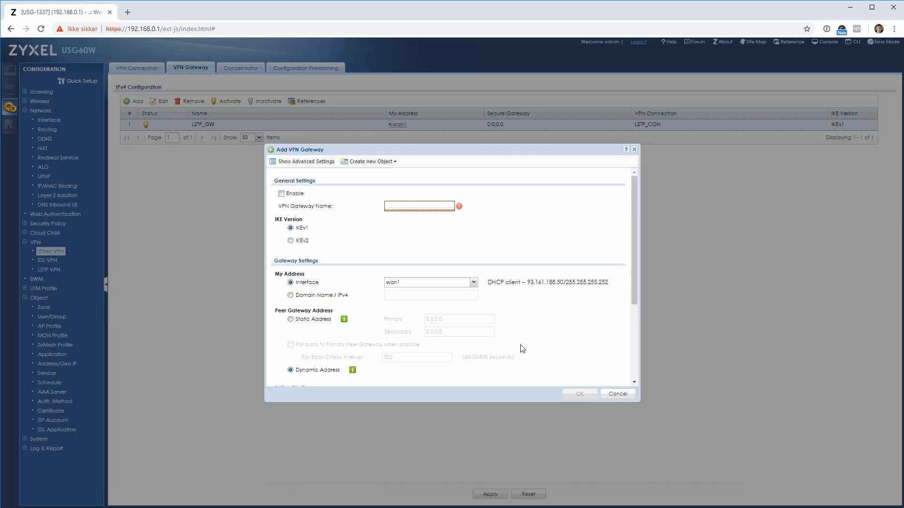
pyautogui.click(617, 394)
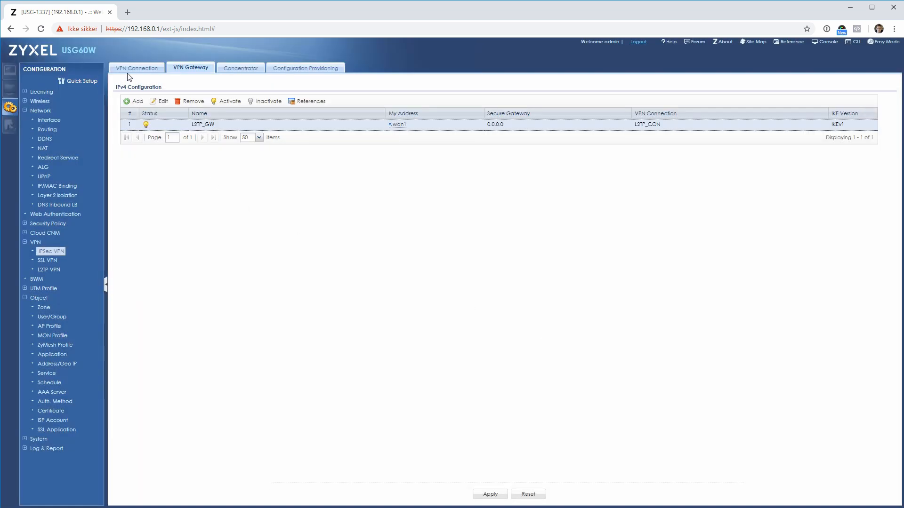
pyautogui.click(136, 68)
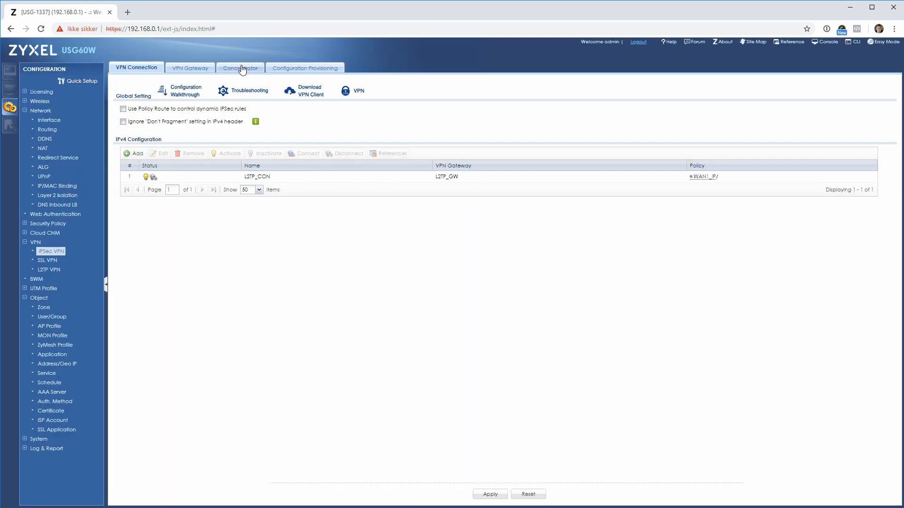
pyautogui.click(239, 67)
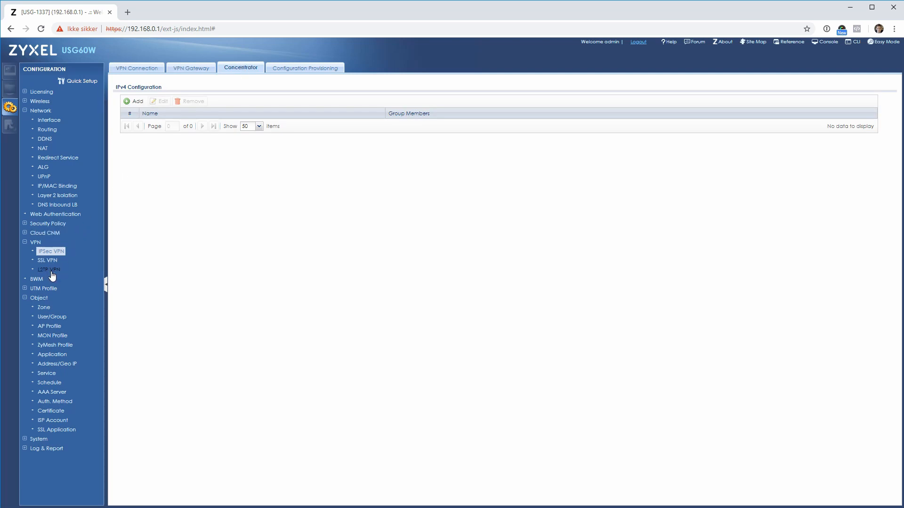
# Return to L2TP VPN settings showing L2TP_CON, L2TP_POOL, and DNS 8.8.8.8/8.8.4.4.
pyautogui.click(49, 269)
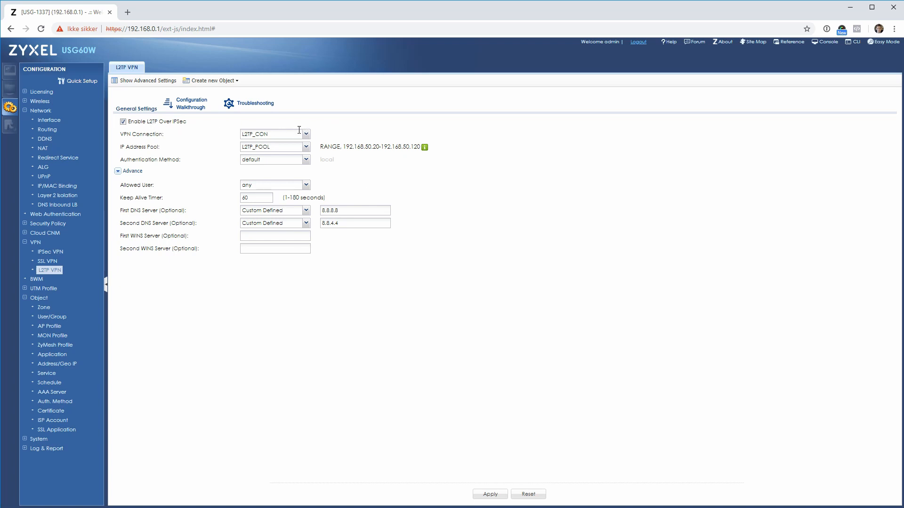
pyautogui.moveTo(463, 178)
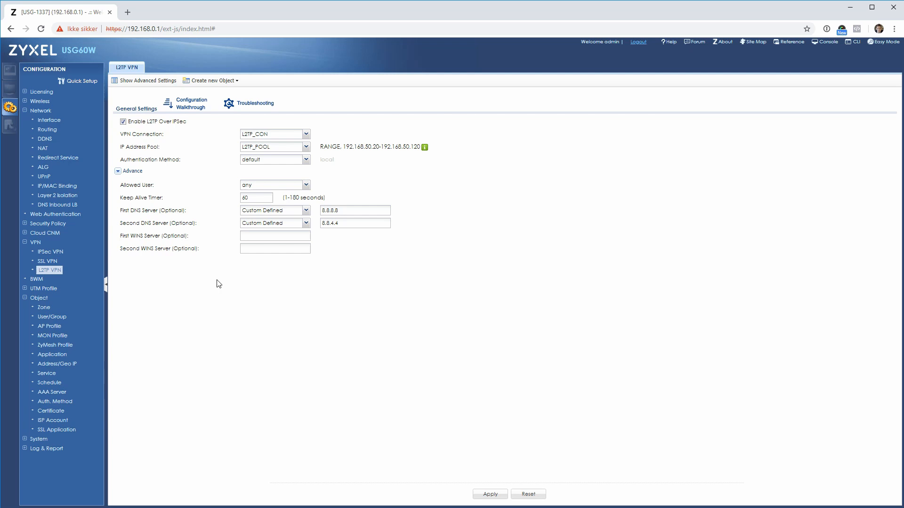
pyautogui.moveTo(129, 149)
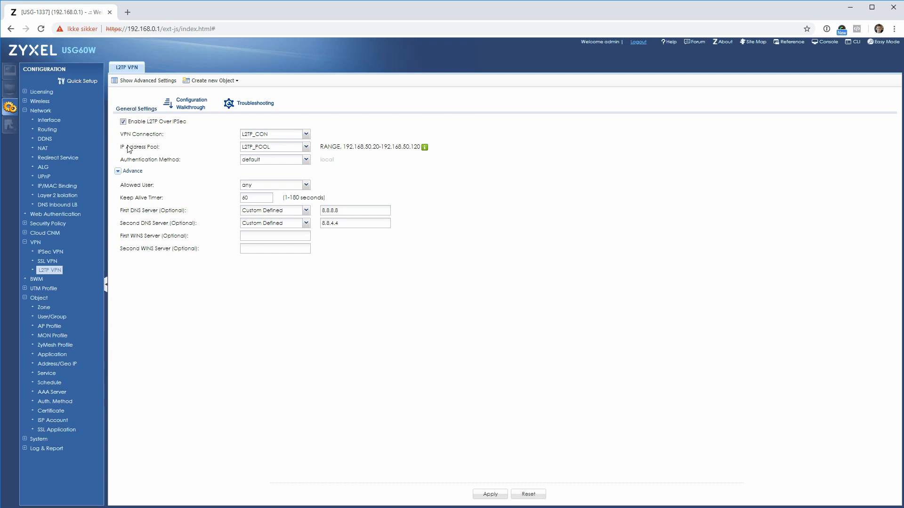
pyautogui.moveTo(47, 129)
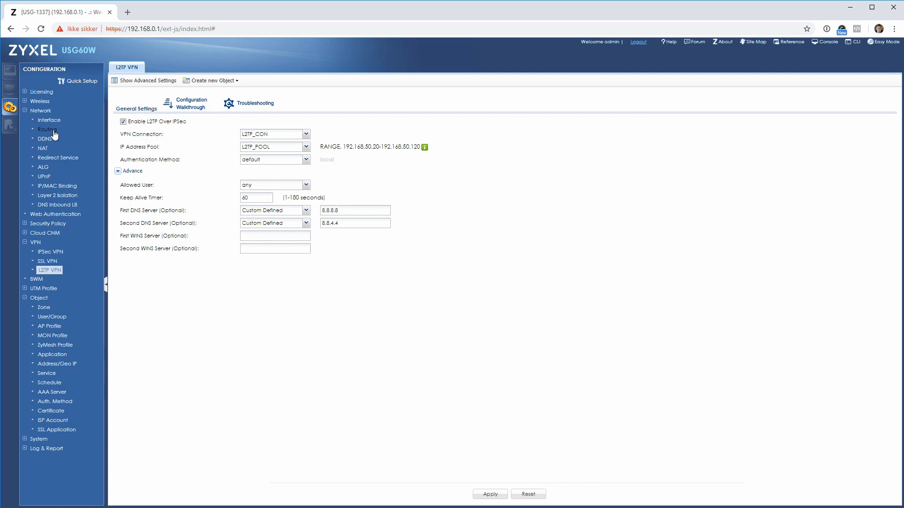
pyautogui.moveTo(56, 132)
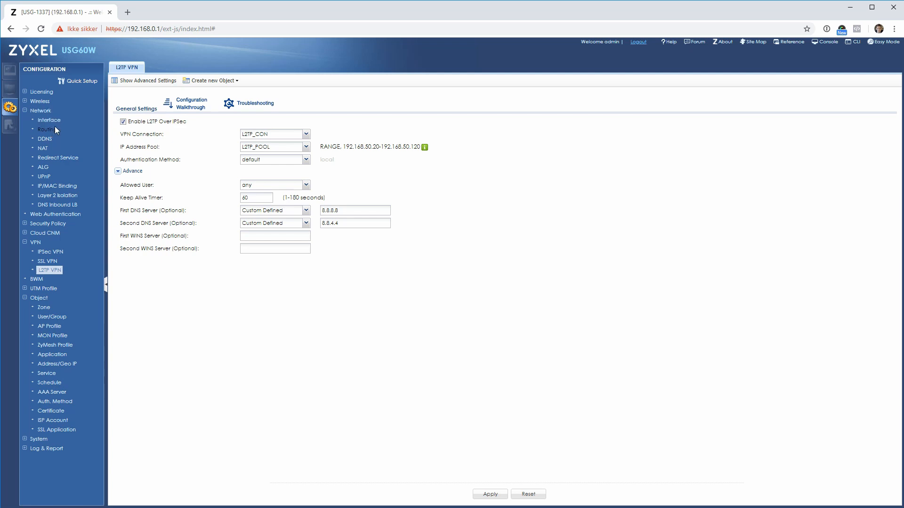
# Review route 1 (L2TP_POOL via L2TP_CON) unchanged, then scroll through route 2 (out wan1).
pyautogui.click(48, 128)
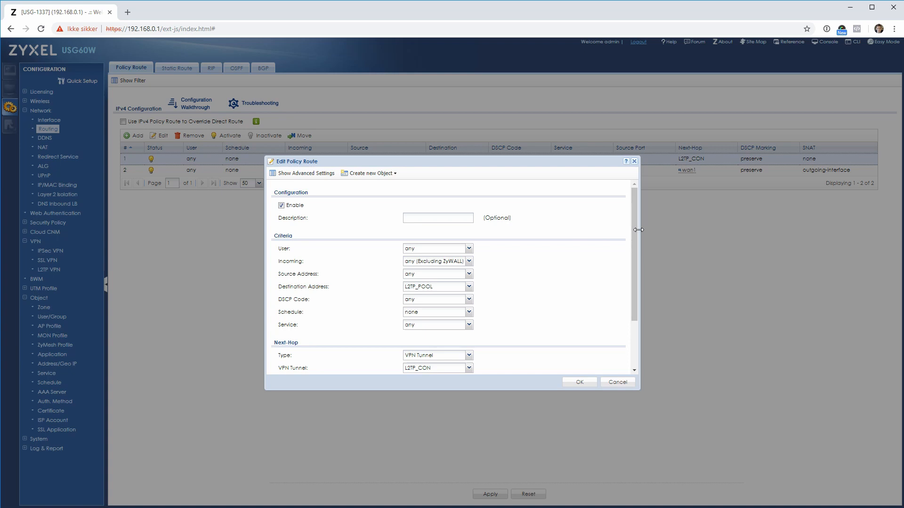
pyautogui.scroll(-3)
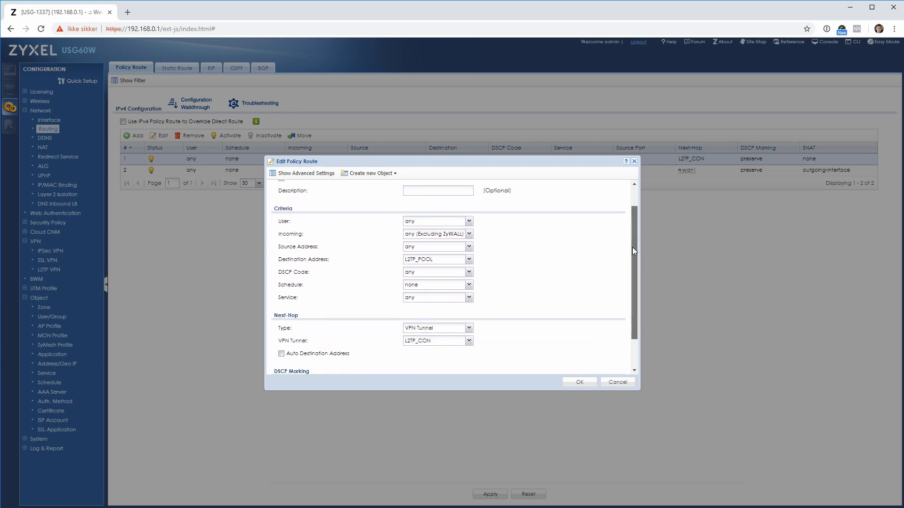
pyautogui.scroll(-3)
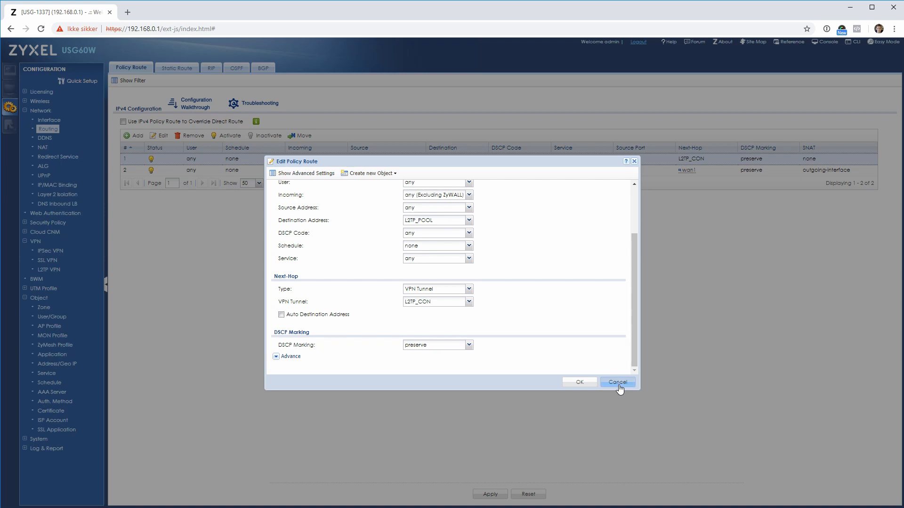
pyautogui.click(616, 382)
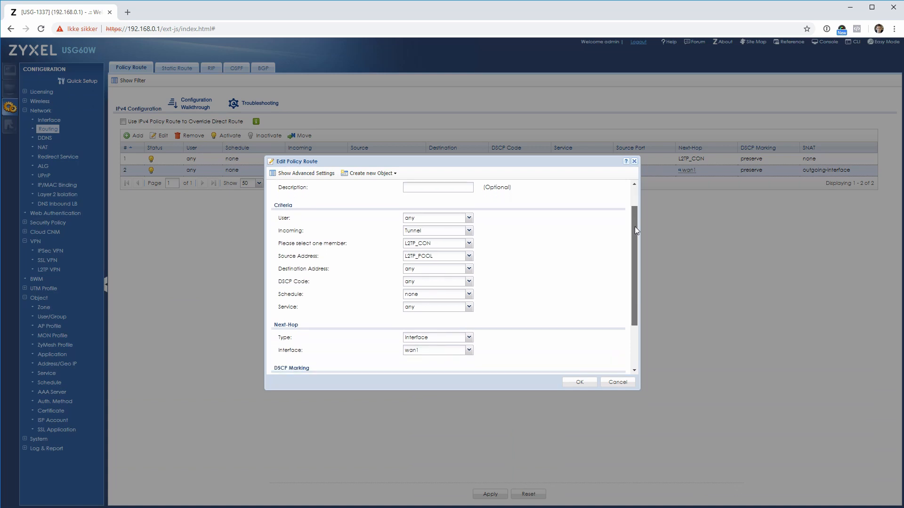
pyautogui.scroll(-3)
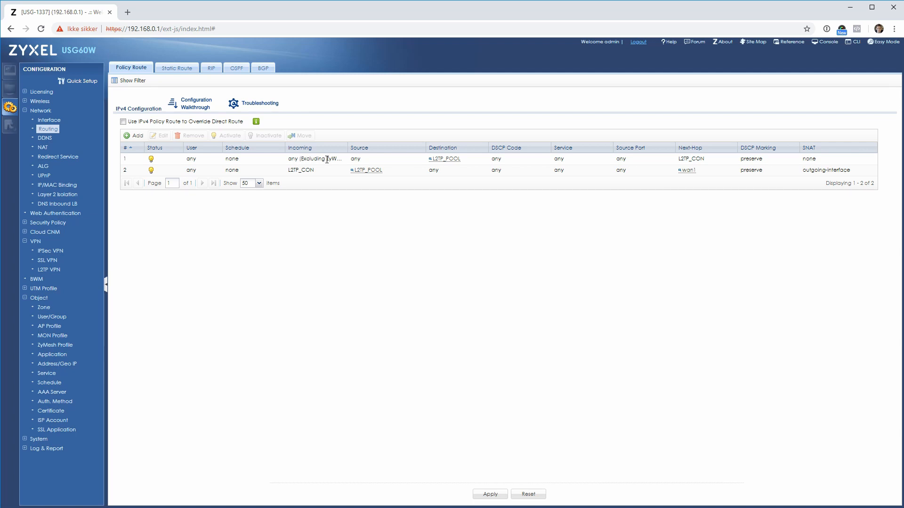
pyautogui.moveTo(359, 160)
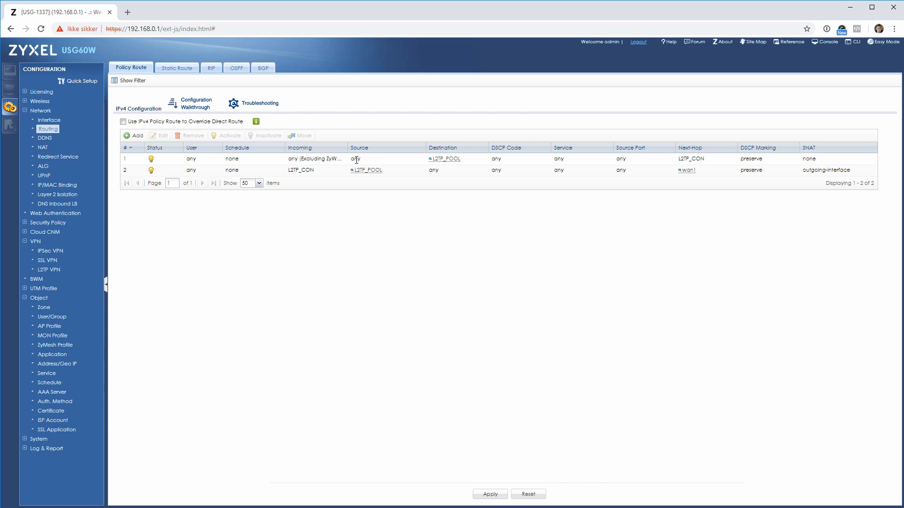
pyautogui.click(354, 158)
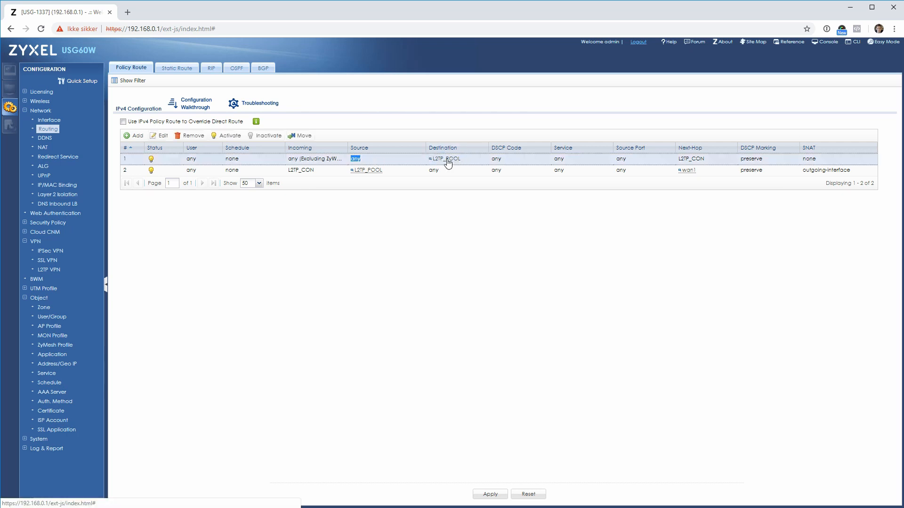
pyautogui.moveTo(447, 158)
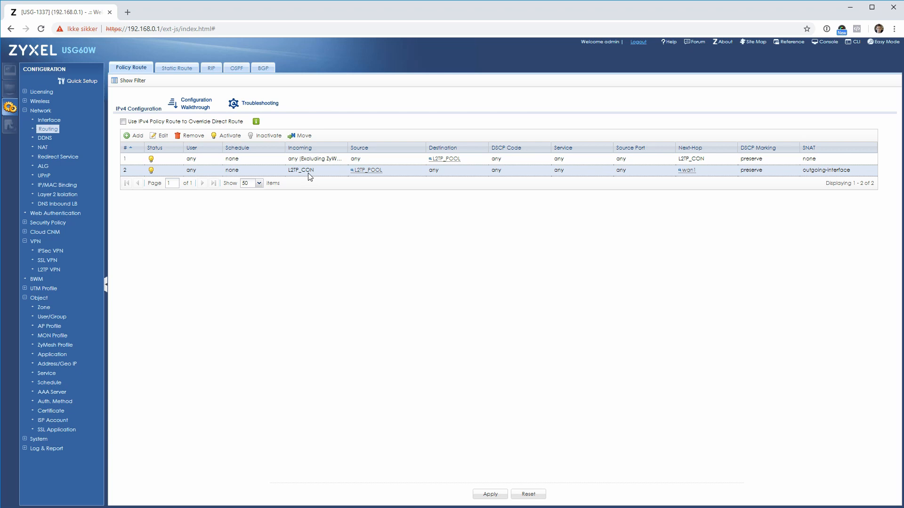
pyautogui.moveTo(385, 176)
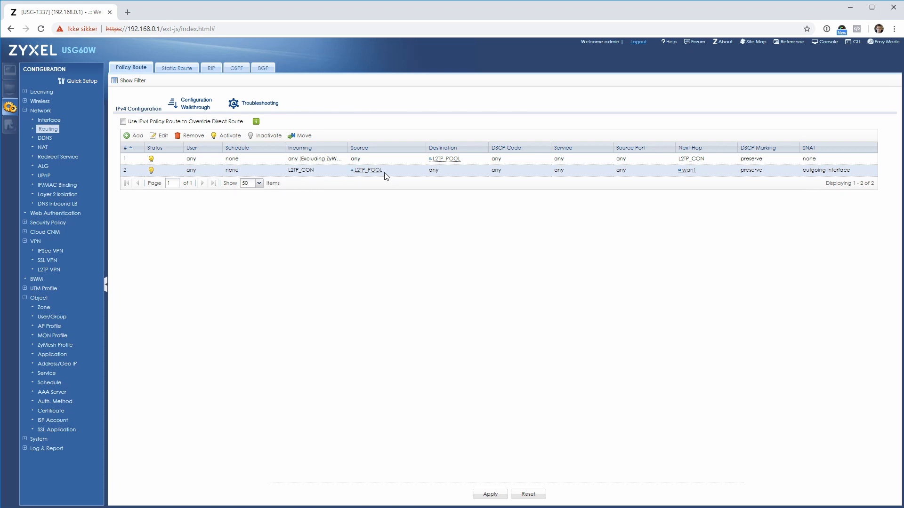
pyautogui.moveTo(366, 170)
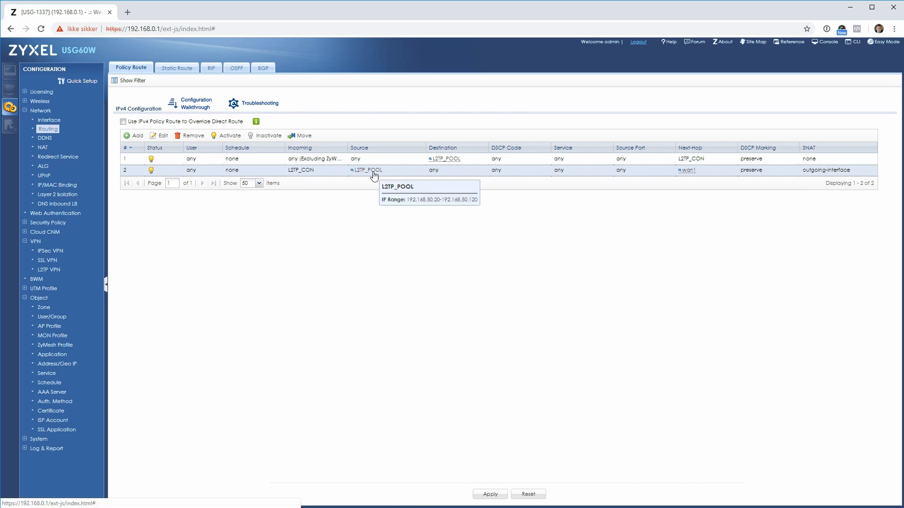
pyautogui.moveTo(457, 178)
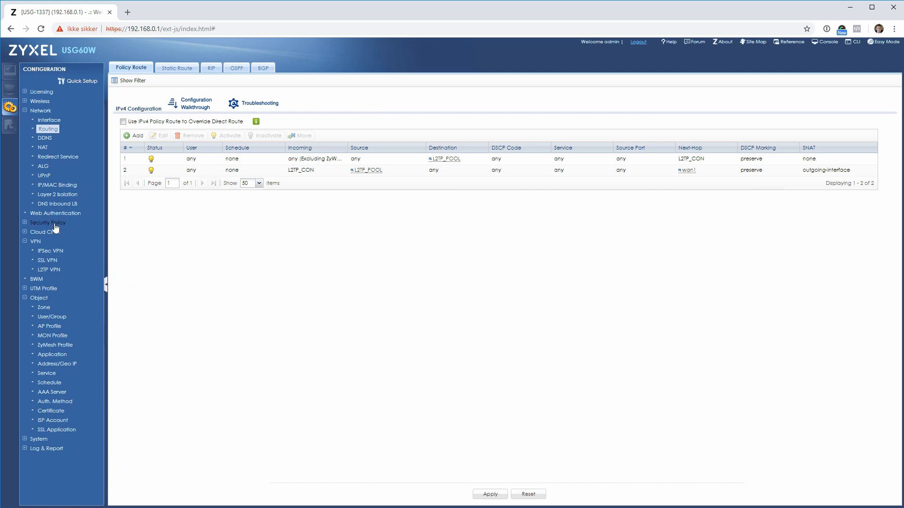
# Review the VPN-TO-LAN1 policy (IPSec_VPN to LAN1, allow) under Policy Control, closing it unchanged.
pyautogui.click(49, 223)
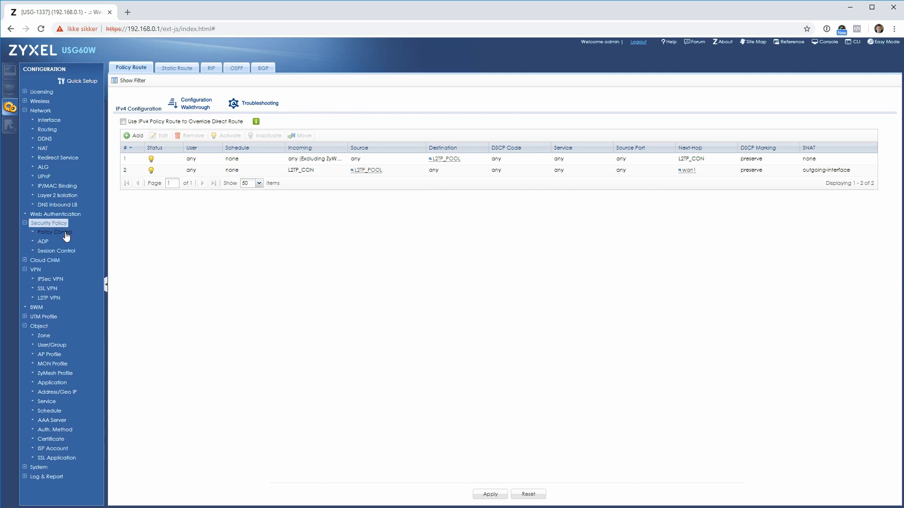
pyautogui.click(55, 232)
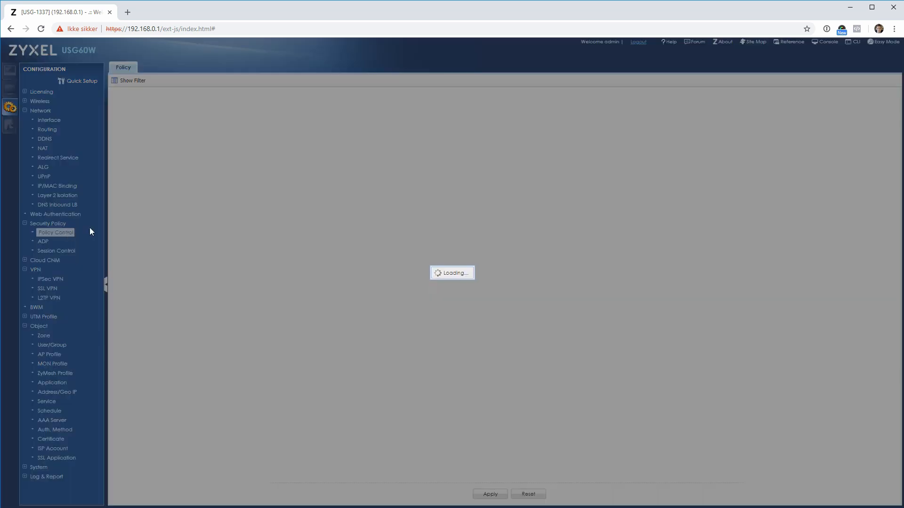
pyautogui.click(55, 232)
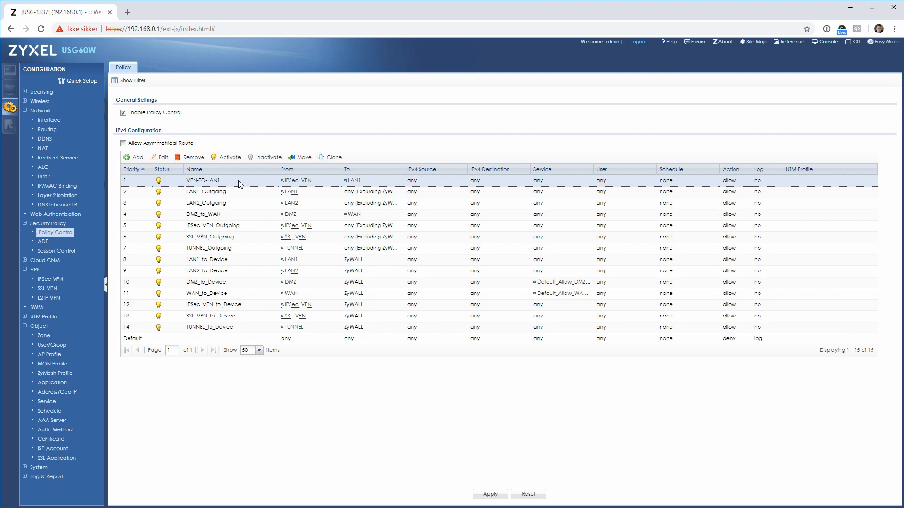
pyautogui.click(162, 157)
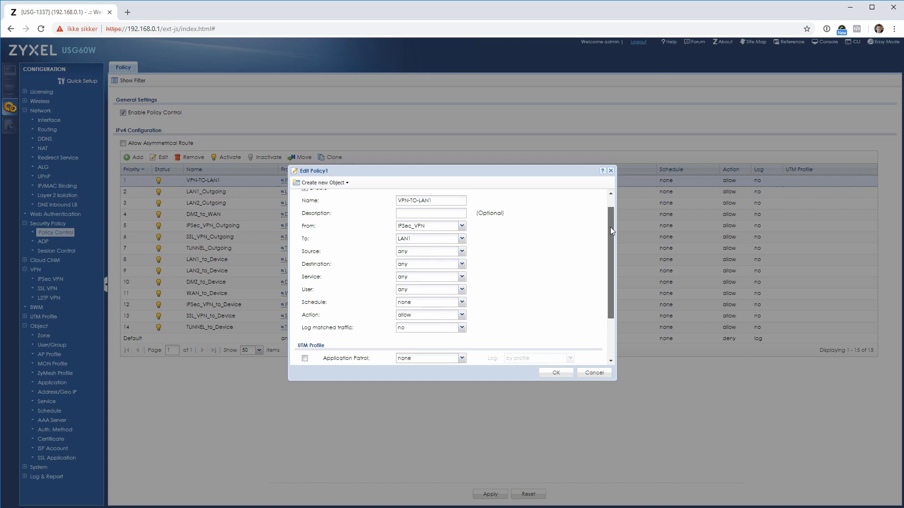
pyautogui.scroll(-3)
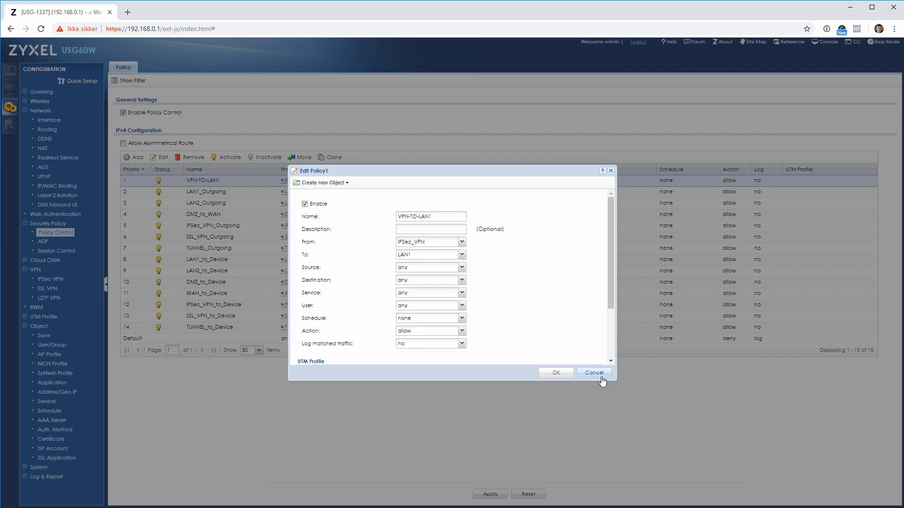
pyautogui.moveTo(601, 381)
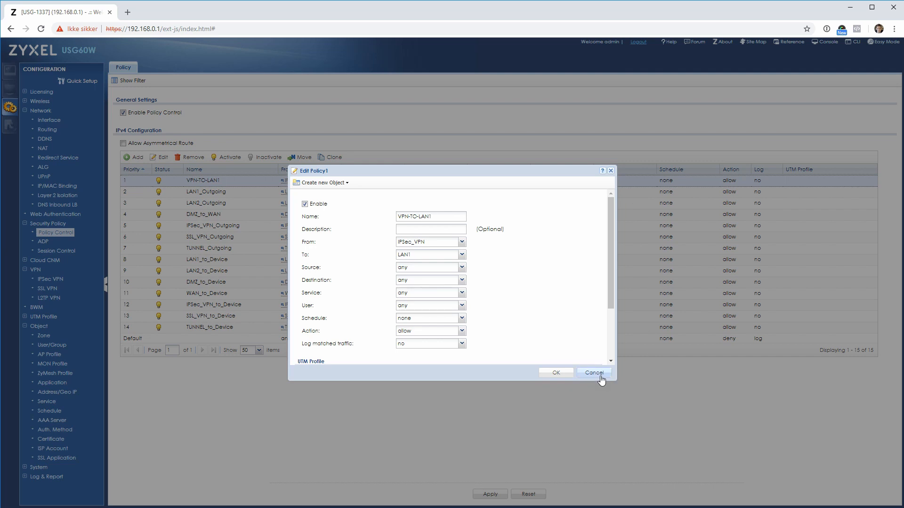
pyautogui.click(593, 373)
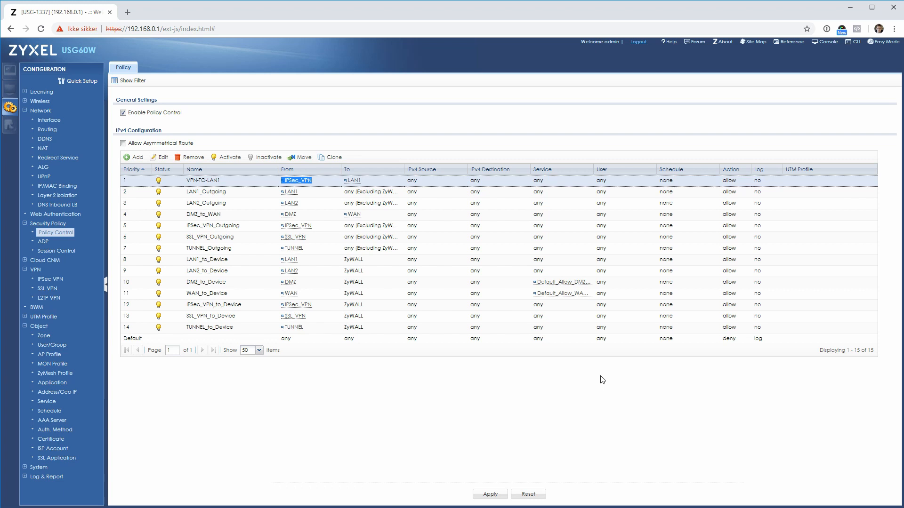
pyautogui.moveTo(585, 374)
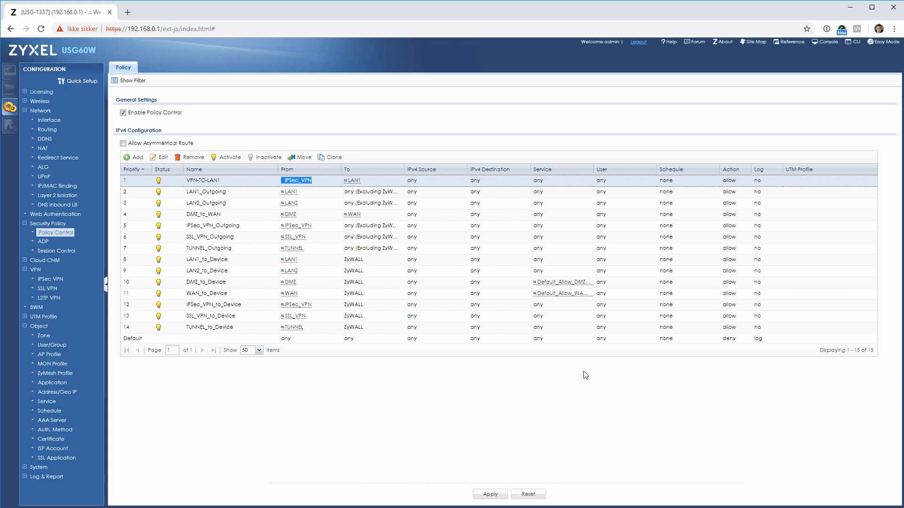